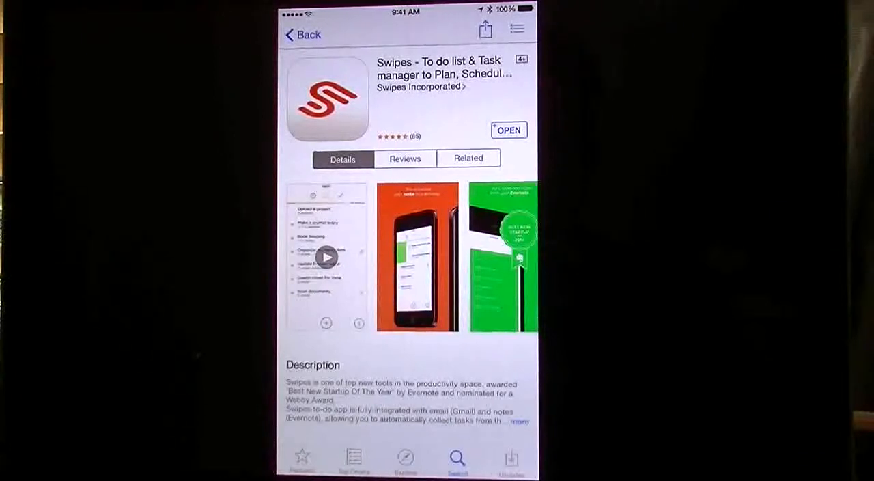
View the Swipes screenshots full-size and swipe to the last one, 'This is Swipes. Made for you.'
{"action": "left_click", "coordinate": [326, 256]}
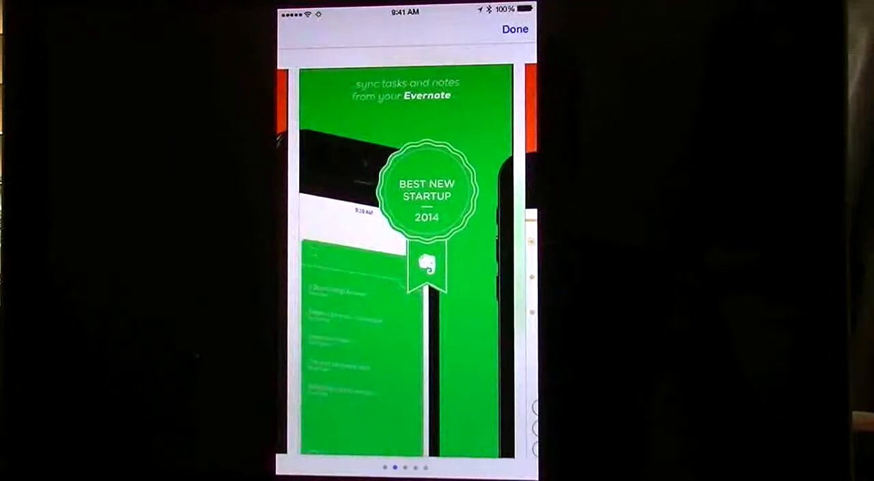
{"action": "scroll", "scroll_direction": "left", "scroll_amount": 3}
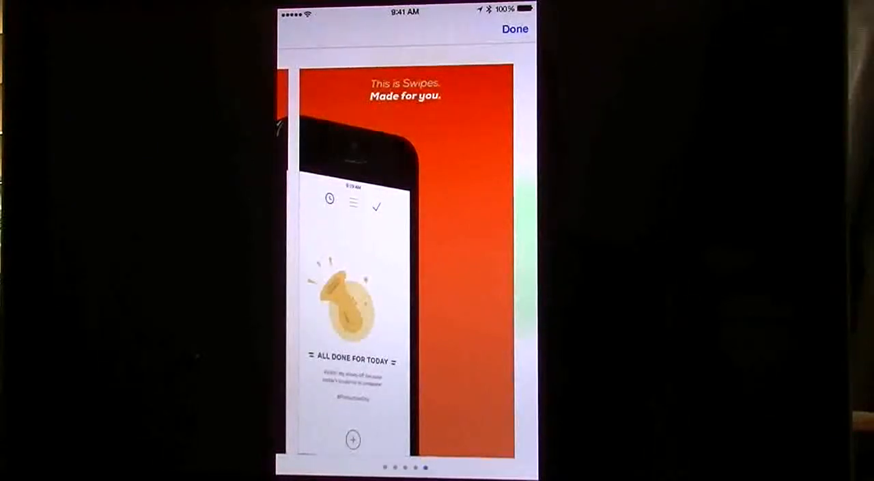
Leave the gallery, read Description, What's New and Information, and return to the page top
{"action": "left_click", "coordinate": [515, 28]}
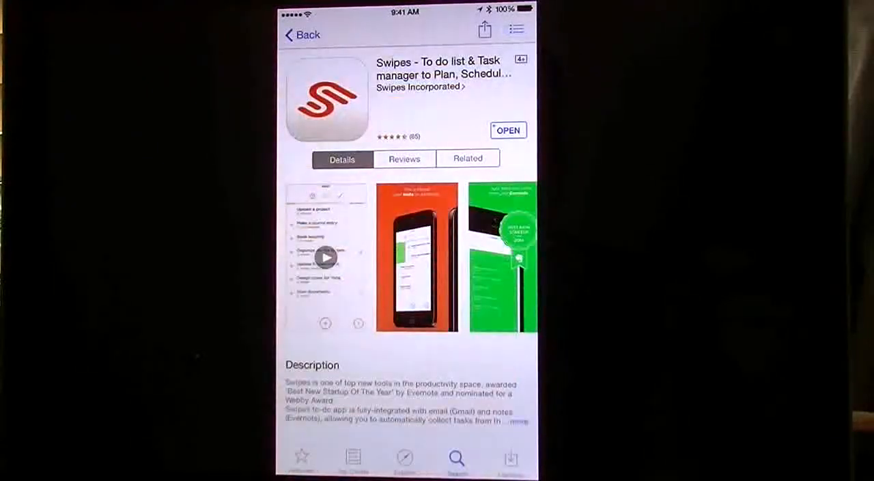
{"action": "scroll", "scroll_direction": "down", "scroll_amount": 3}
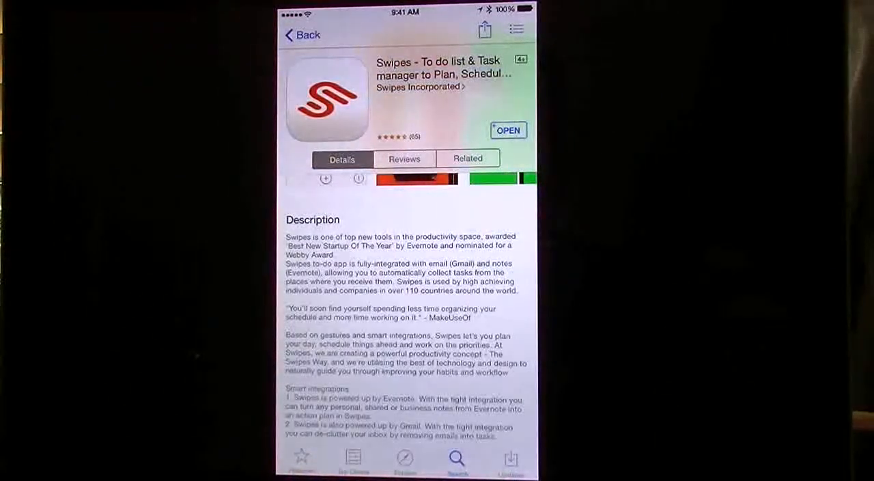
{"action": "scroll", "scroll_direction": "down", "scroll_amount": 3}
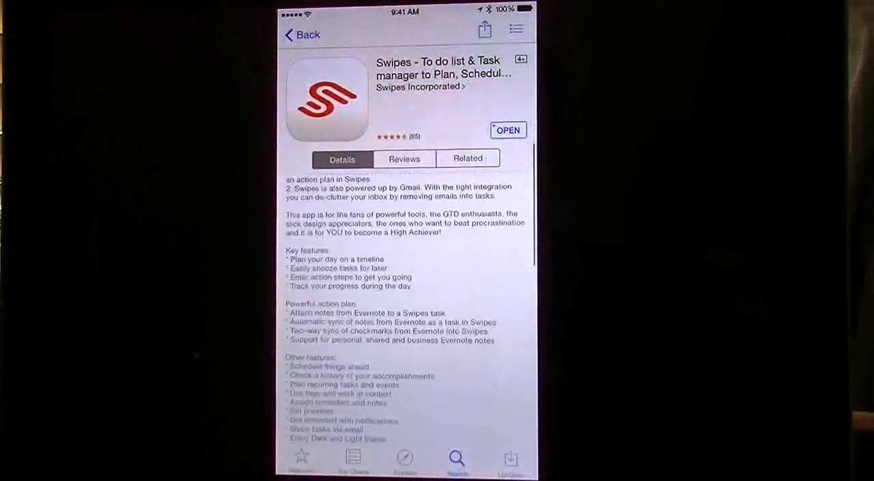
{"action": "scroll", "scroll_direction": "down", "scroll_amount": 3}
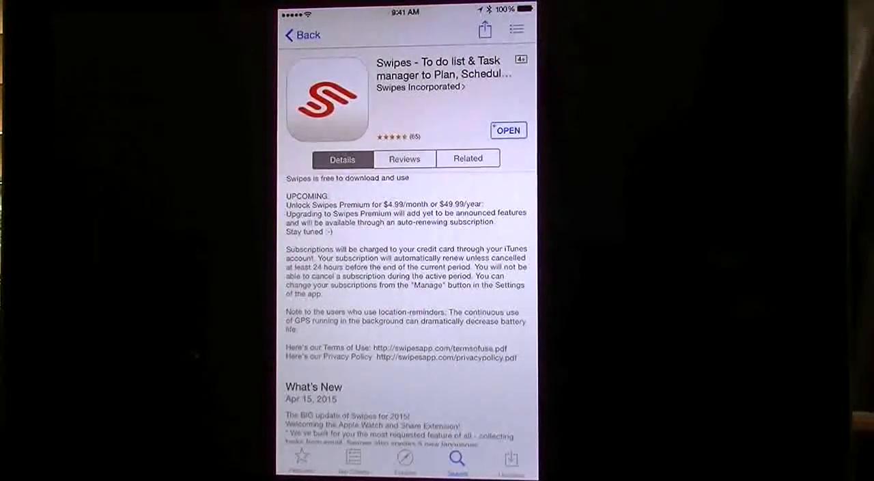
{"action": "scroll", "scroll_direction": "down", "scroll_amount": 3}
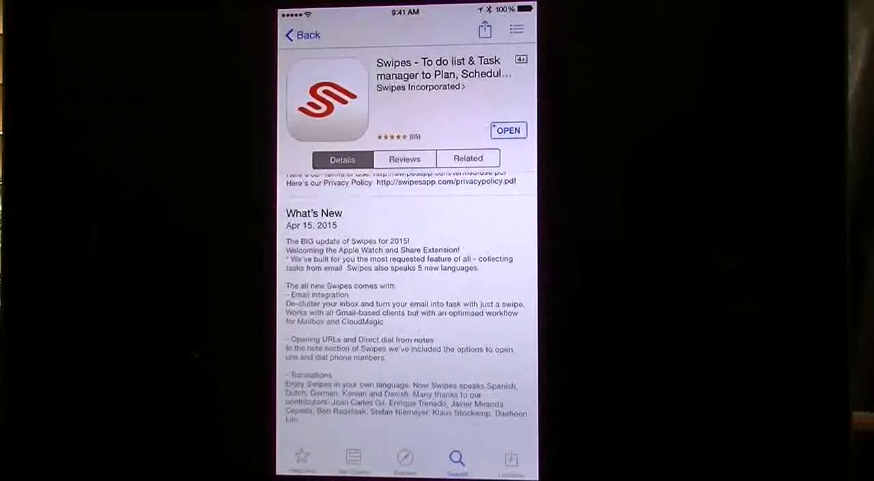
{"action": "scroll", "scroll_direction": "down", "scroll_amount": 3}
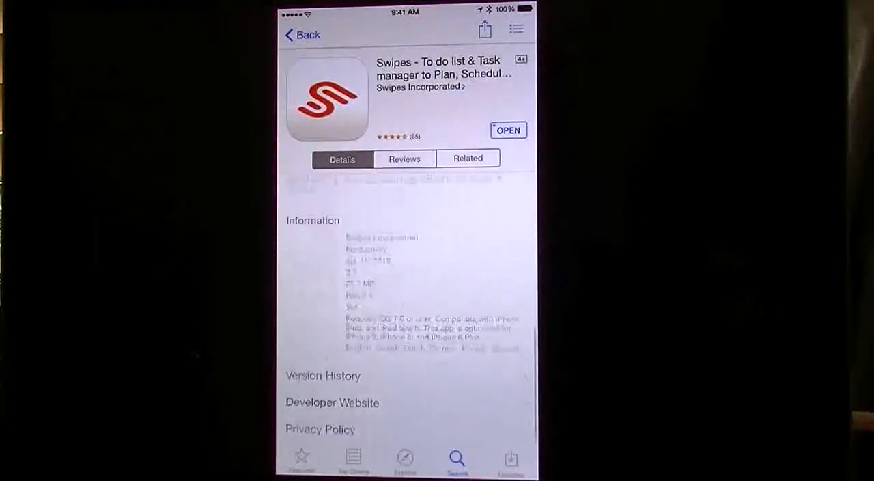
{"action": "left_click", "coordinate": [323, 375]}
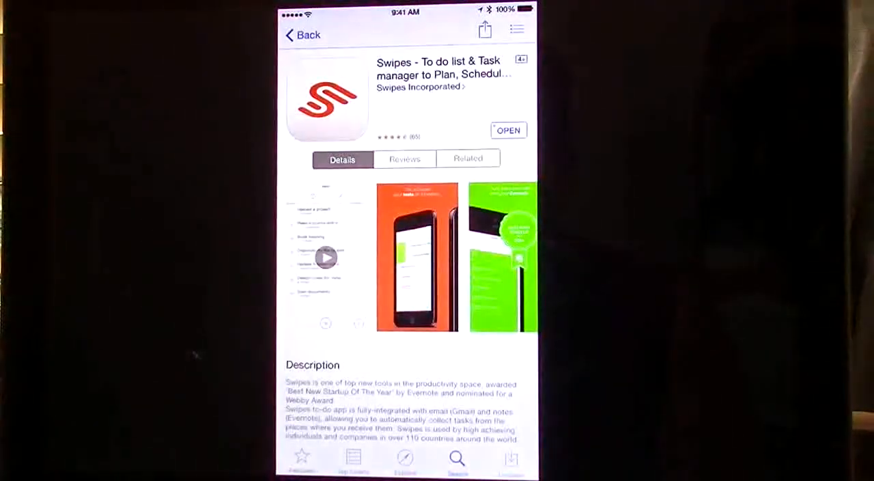
Launch Swipes from its App Store page, landing on the empty Done list
{"action": "left_click", "coordinate": [508, 130]}
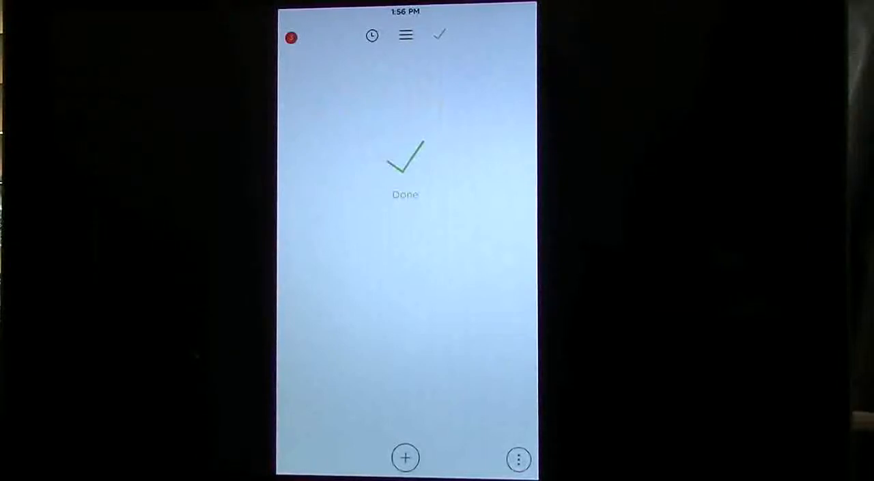
Bring up the Swipes Settings menu via the three-dot button on the Done list
{"action": "left_click", "coordinate": [518, 459]}
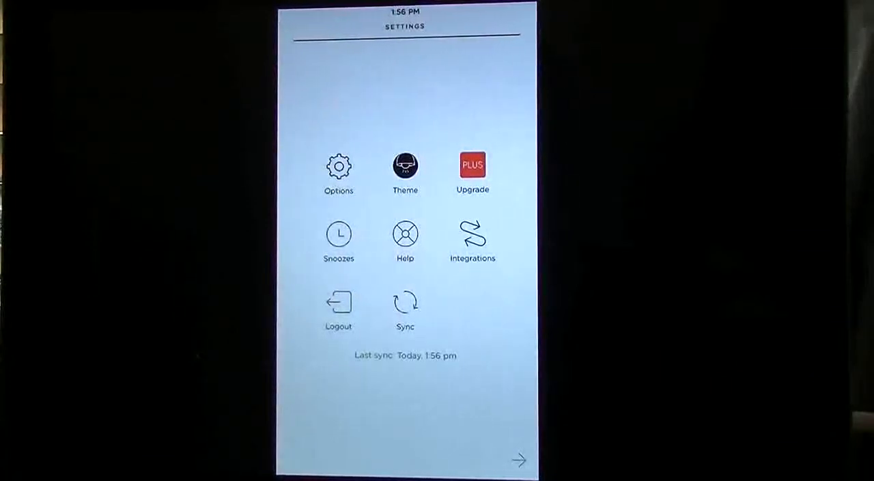
Try Swipes Plus upgrade, dismiss its alert, review Options, and return to All Done For Today
{"action": "left_click", "coordinate": [473, 165]}
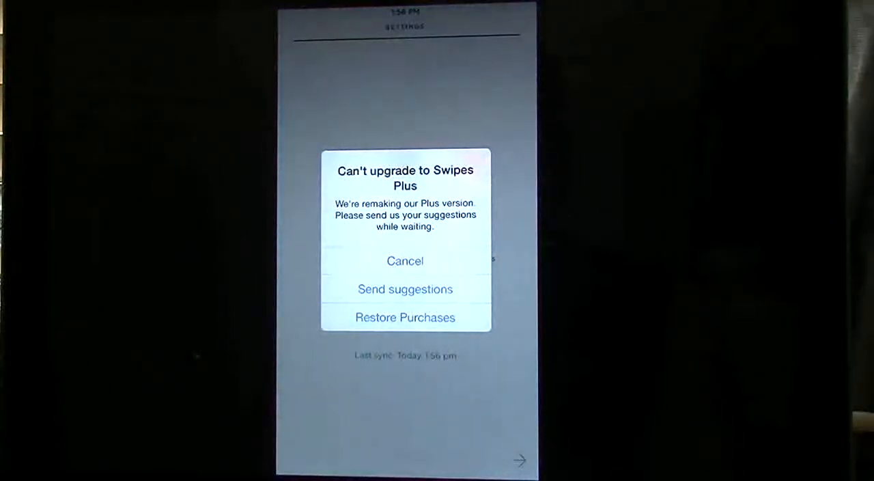
{"action": "left_click", "coordinate": [405, 261]}
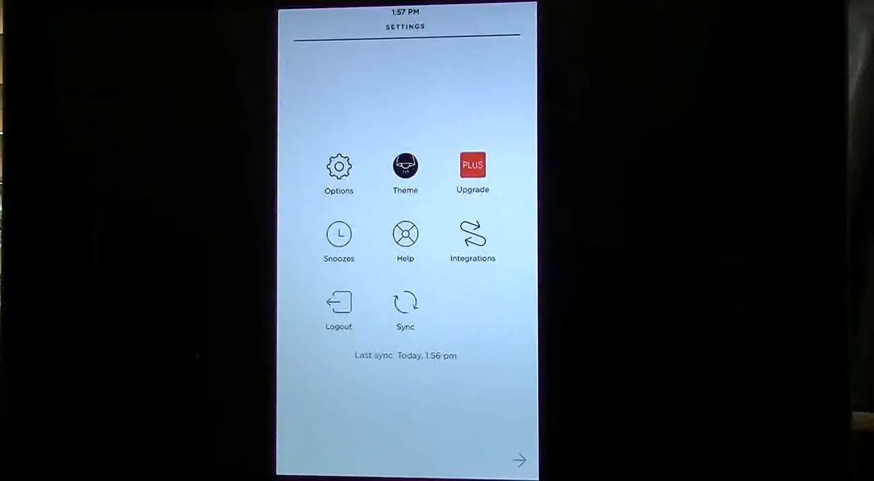
{"action": "left_click", "coordinate": [339, 166]}
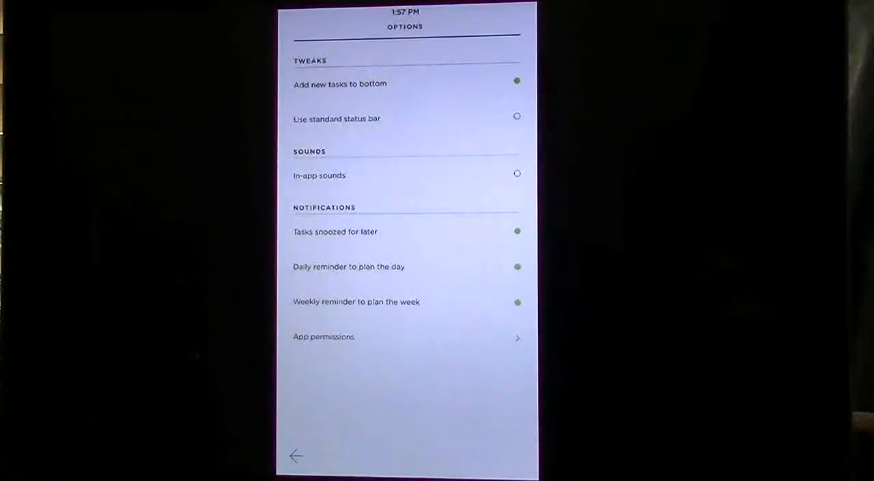
{"action": "left_click", "coordinate": [296, 456]}
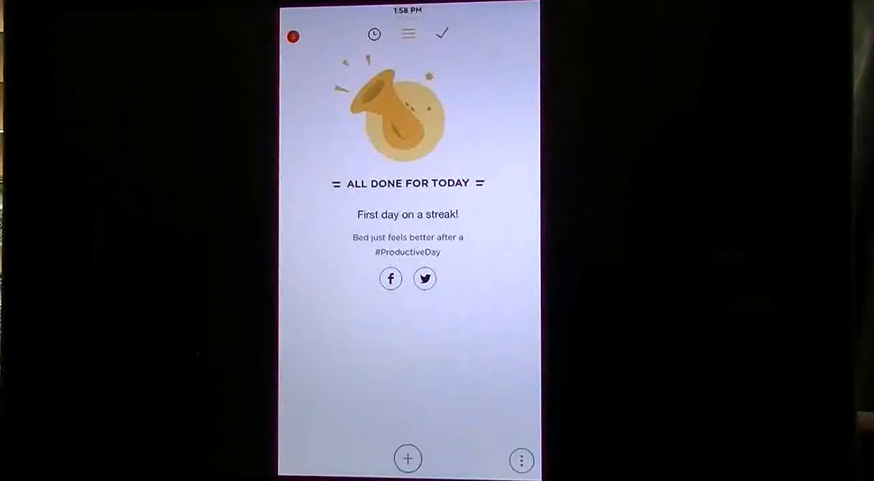
Create a new task named 'Test' from the + button
{"action": "left_click", "coordinate": [408, 458]}
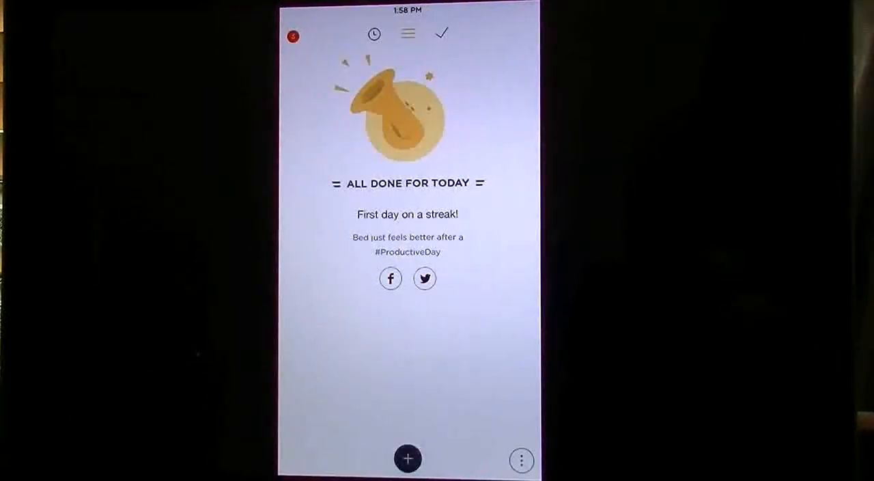
{"action": "left_click", "coordinate": [407, 458]}
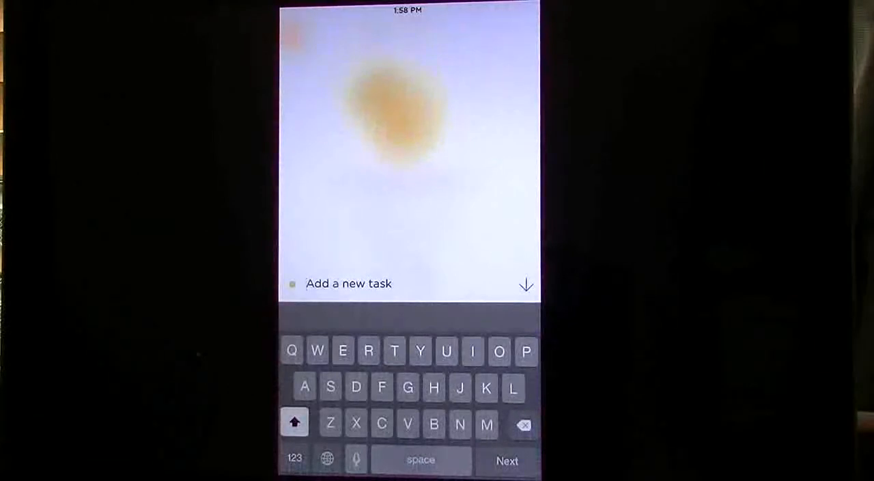
{"action": "type", "text": "Test"}
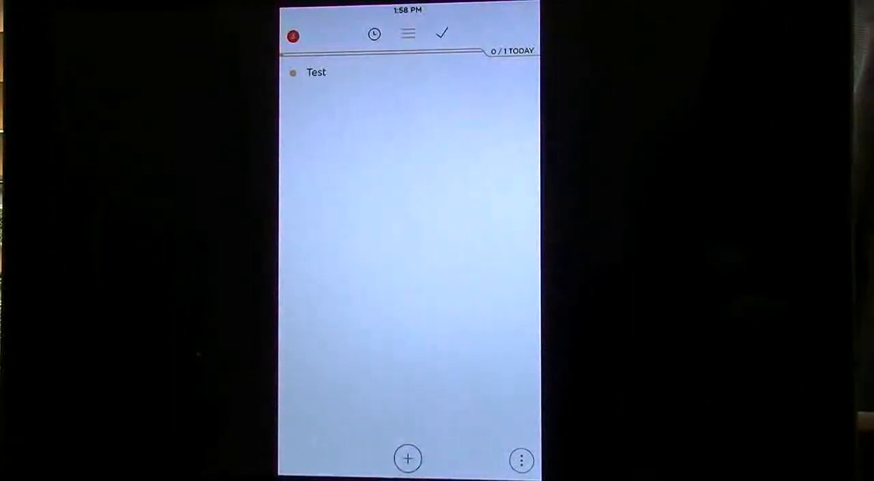
Show the Test task's details and bring up its snooze rescheduling choices
{"action": "left_click", "coordinate": [316, 72]}
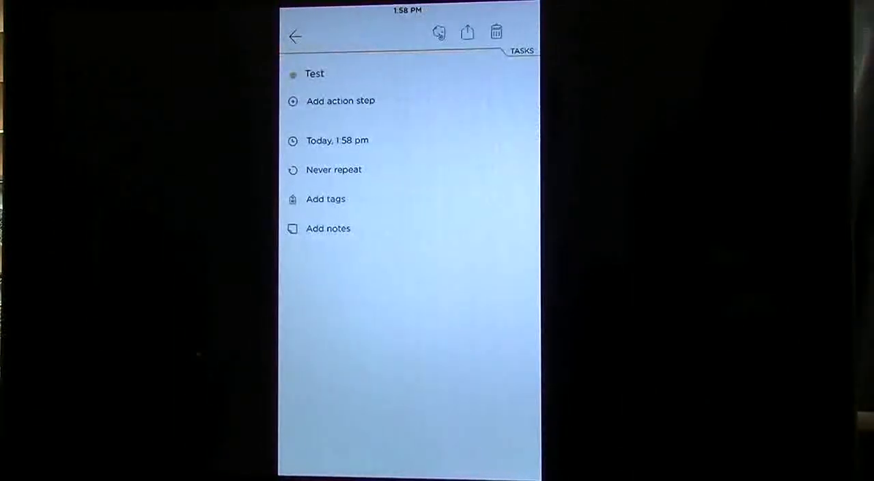
{"action": "left_click", "coordinate": [293, 74]}
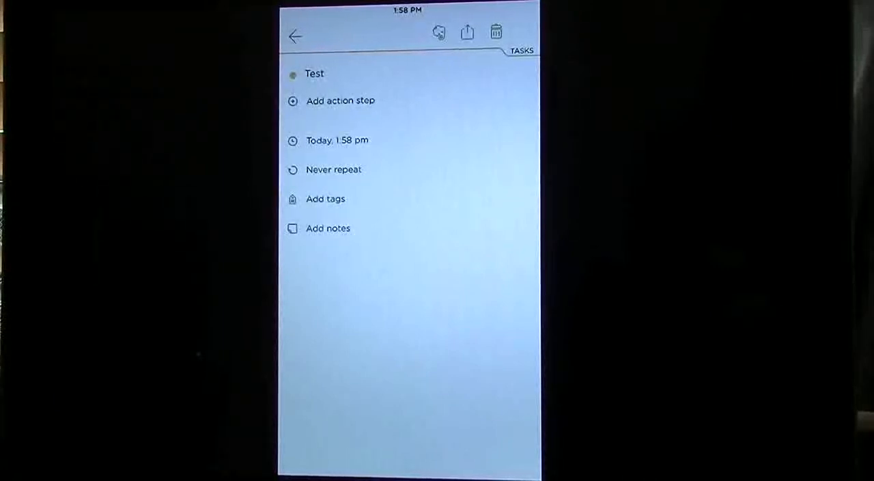
{"action": "left_click", "coordinate": [337, 140]}
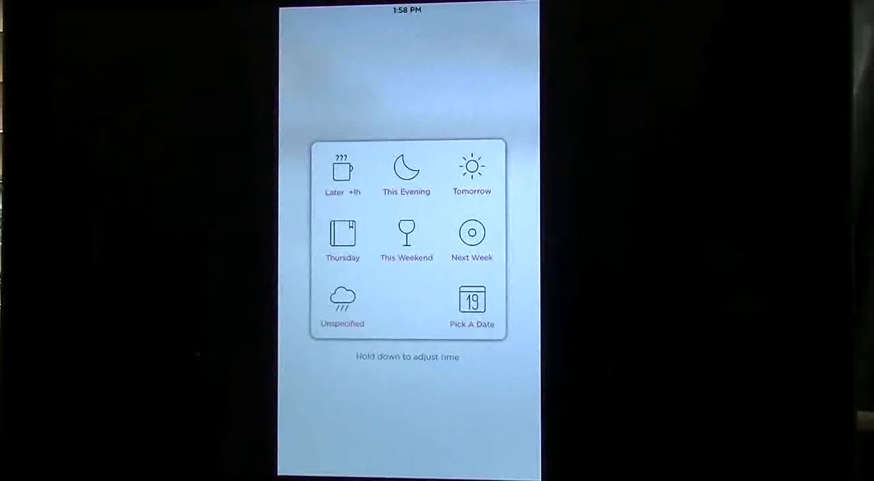
Pick April 21 and snooze the Test task to later today at 3:20 pm
{"action": "left_click", "coordinate": [472, 300]}
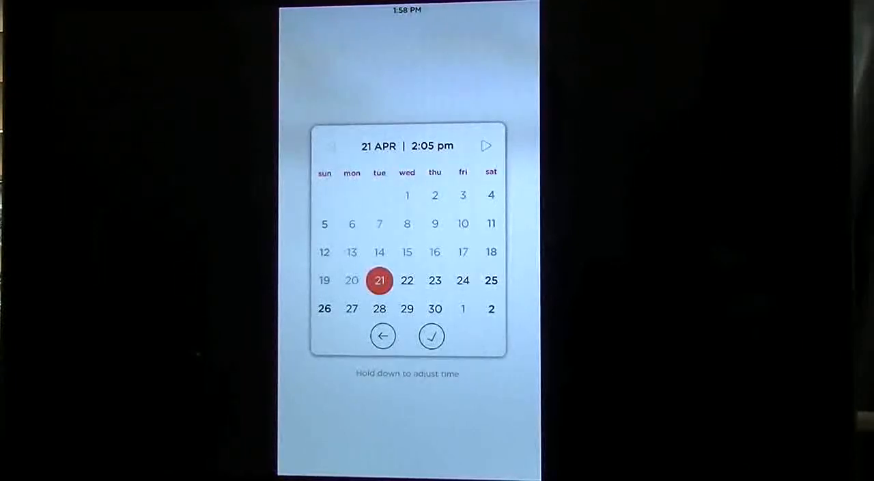
{"action": "left_click", "coordinate": [431, 335]}
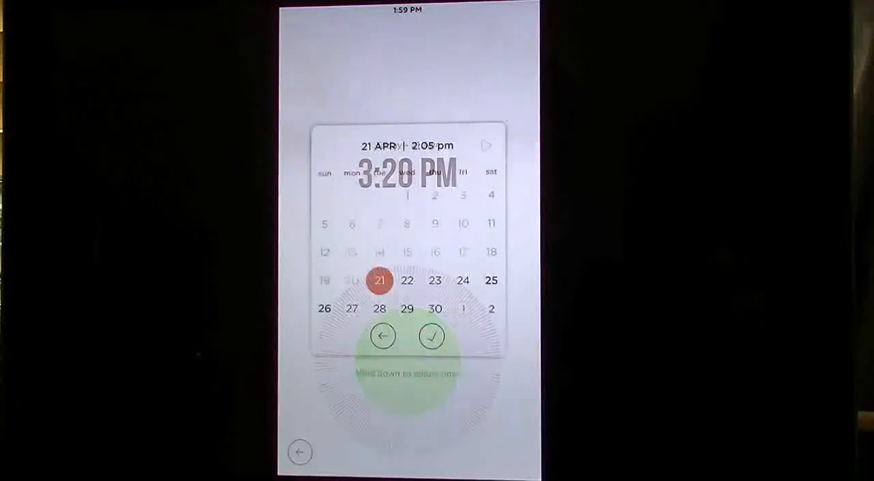
{"action": "left_click", "coordinate": [431, 335]}
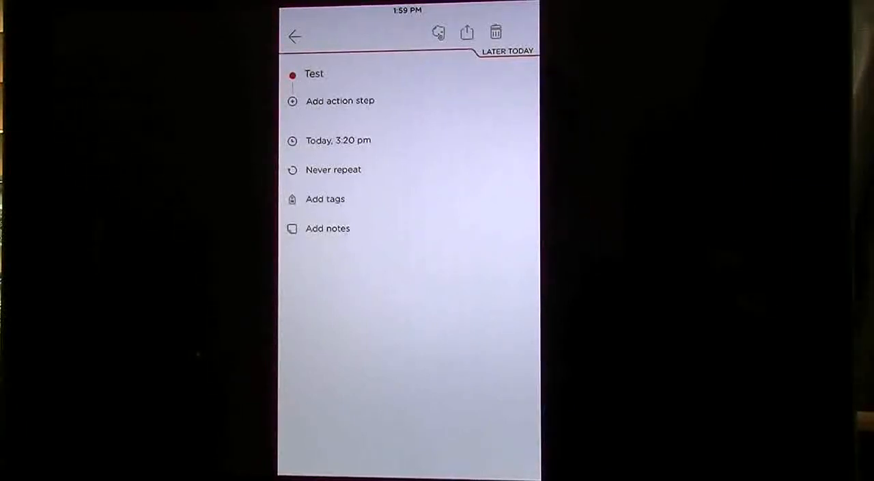
Cancel the share sheet, then permanently delete the Test task, confirming the 'Delete 1 task' alert
{"action": "left_click", "coordinate": [467, 32]}
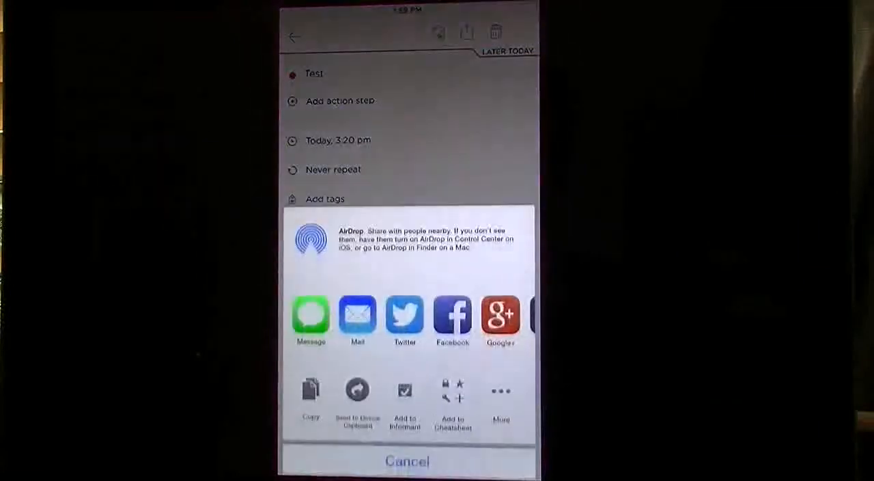
{"action": "left_click", "coordinate": [407, 460]}
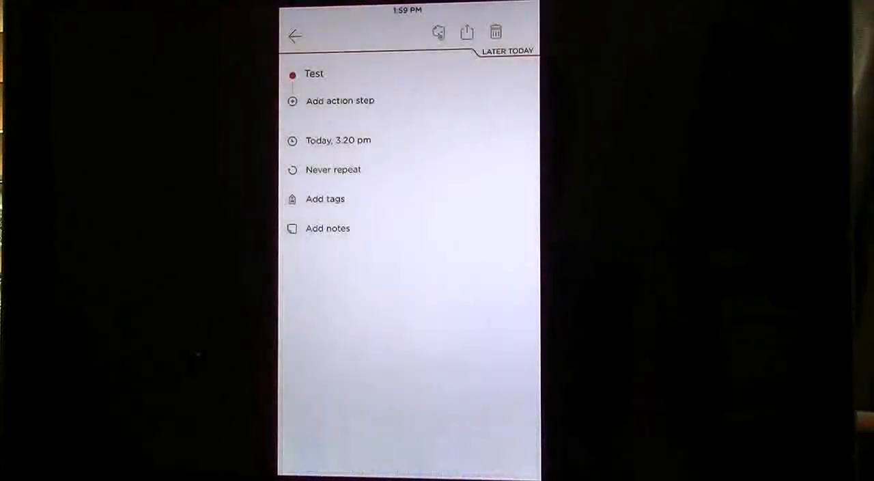
{"action": "left_click", "coordinate": [494, 32]}
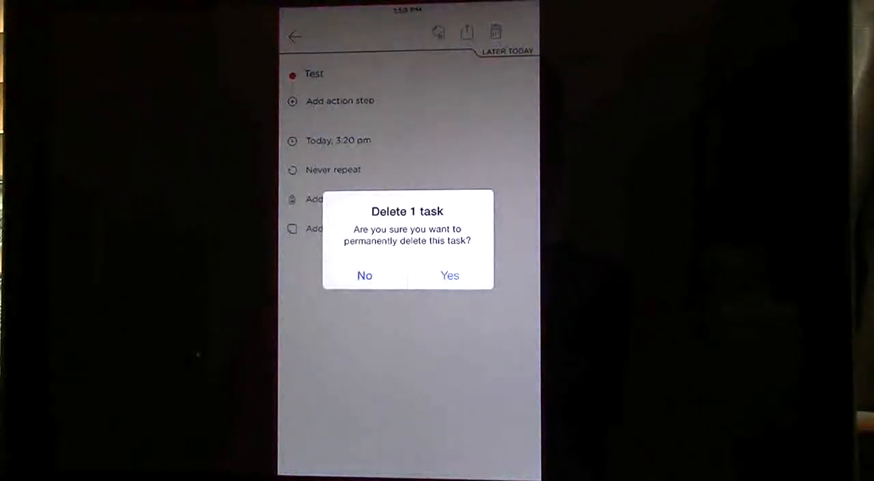
{"action": "left_click", "coordinate": [449, 275]}
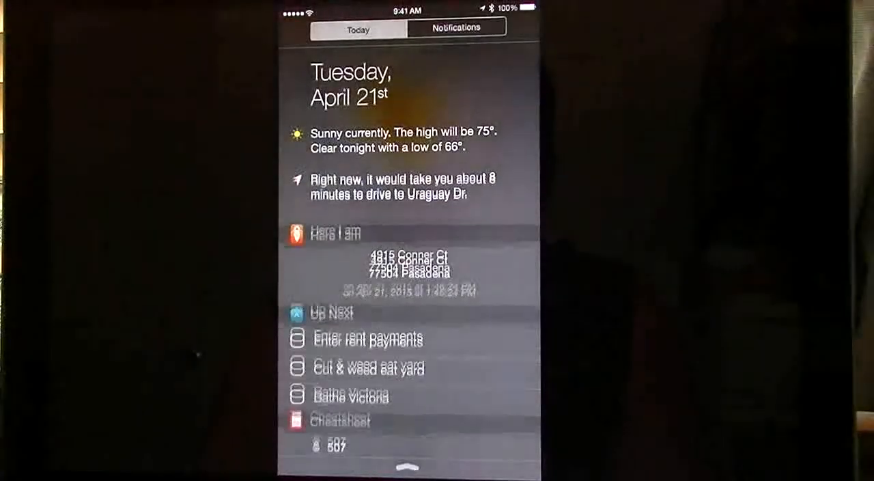
Dismiss the Today view and start a new task entry on Swipes' empty all-done list
{"action": "scroll", "scroll_direction": "down", "scroll_amount": 3}
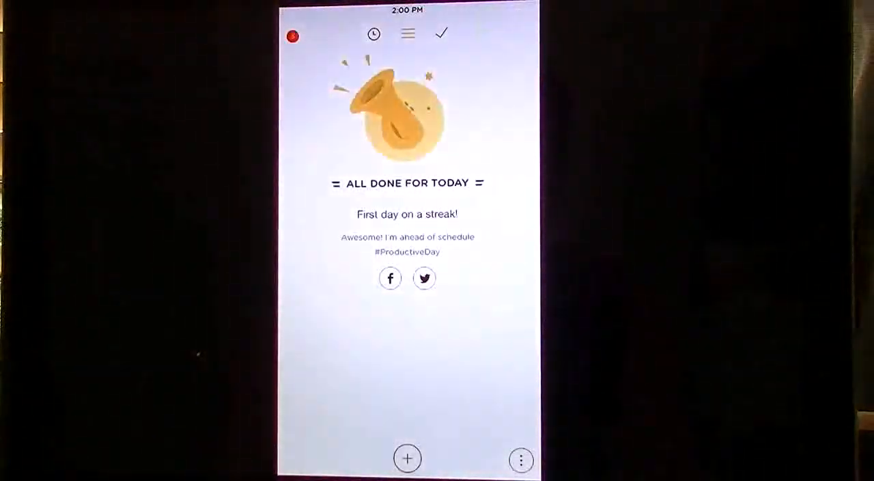
{"action": "left_click", "coordinate": [406, 458]}
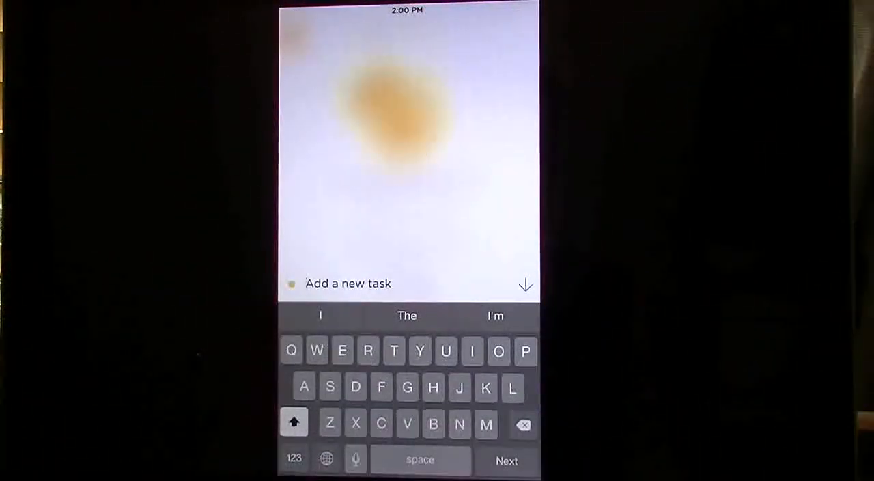